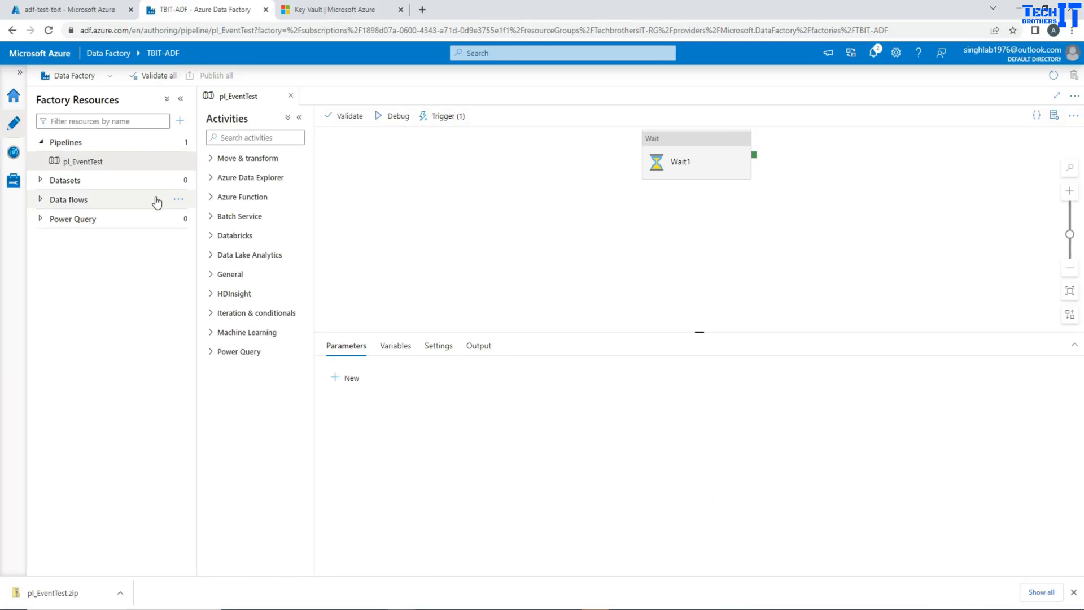
mouse_move(84, 166)
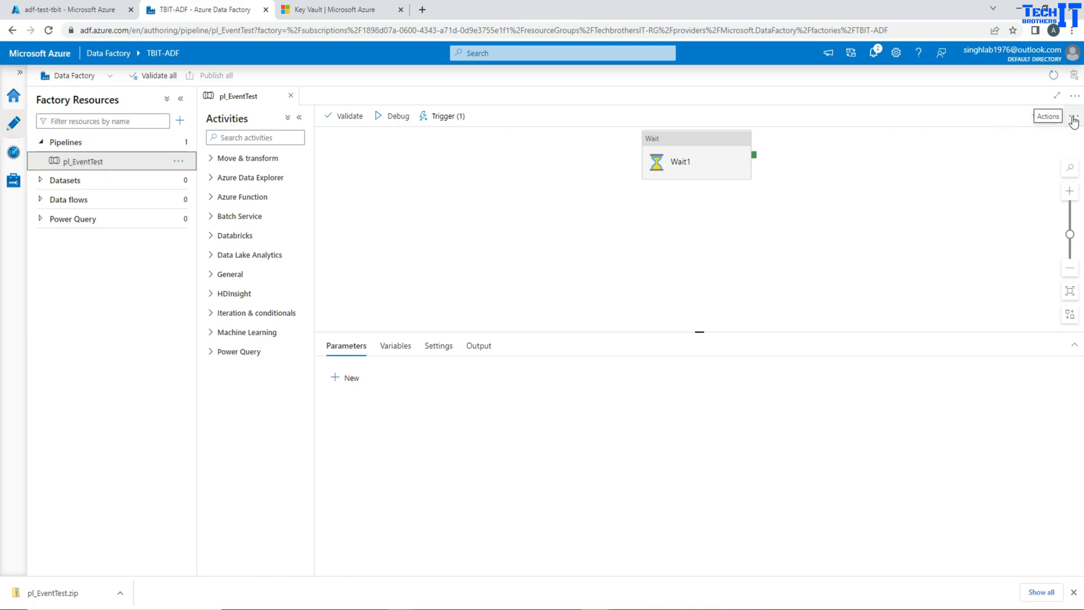
Step: Export pl_EventTest as a template, downloading pl_EventTest (1).zip
left_click(1073, 115)
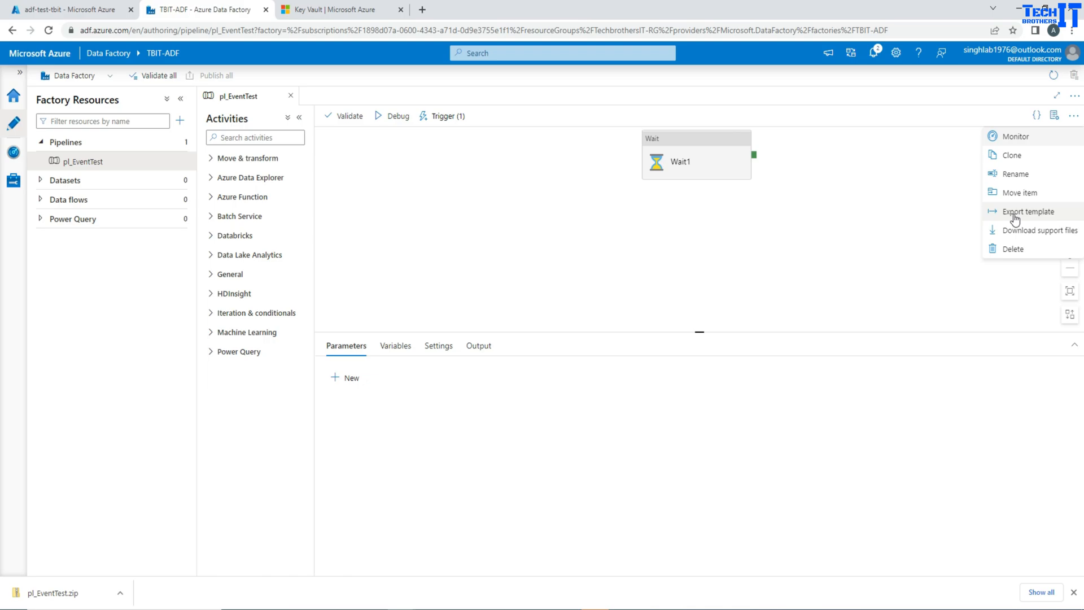
left_click(1025, 211)
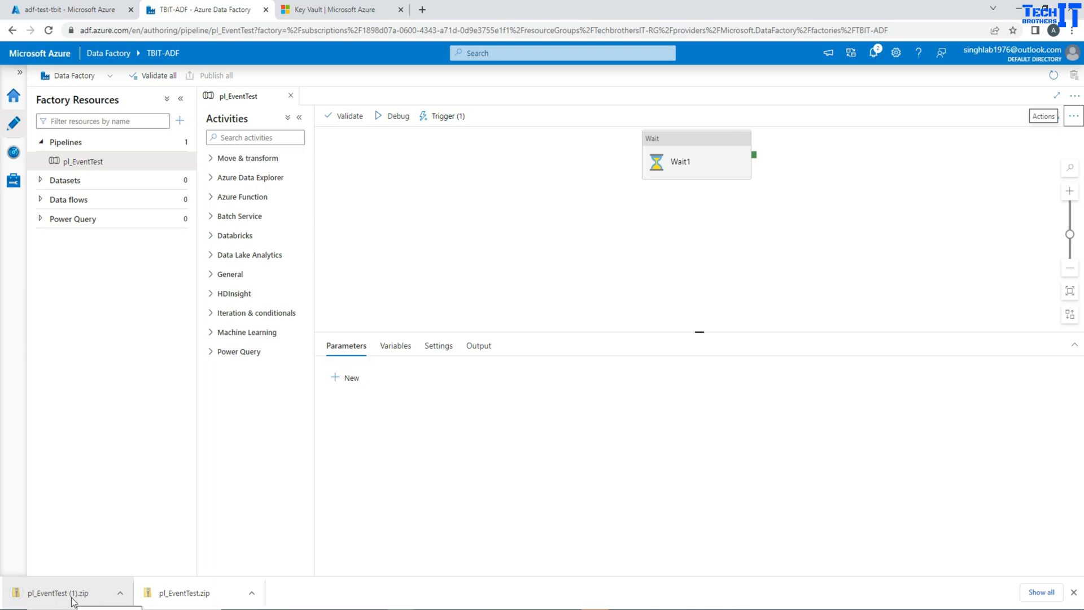
mouse_move(132, 528)
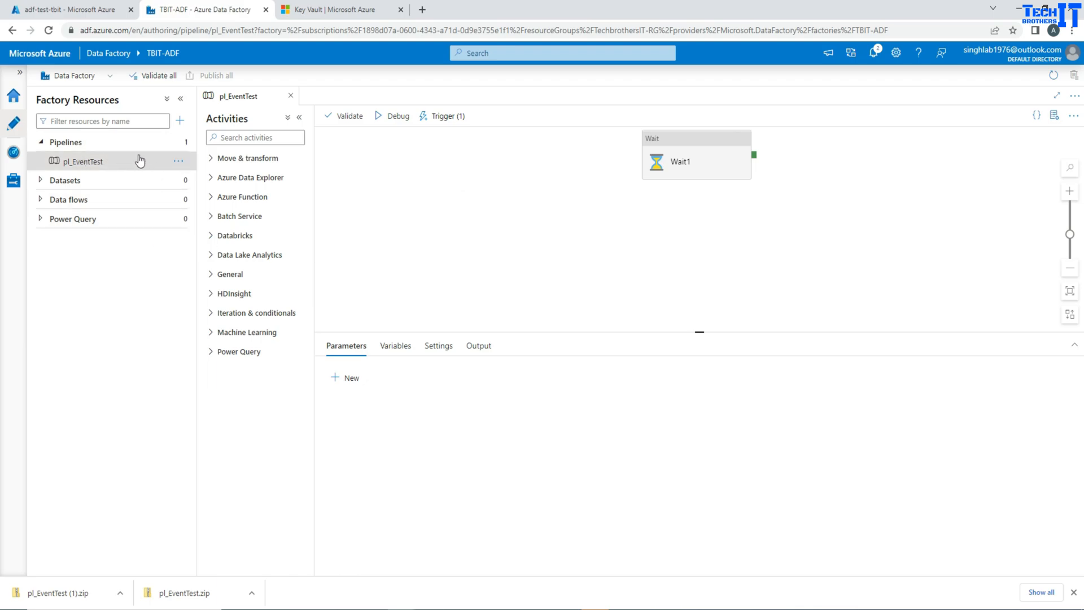
Step: Delete the pl_EventTest pipeline and confirm the deletion
left_click(178, 160)
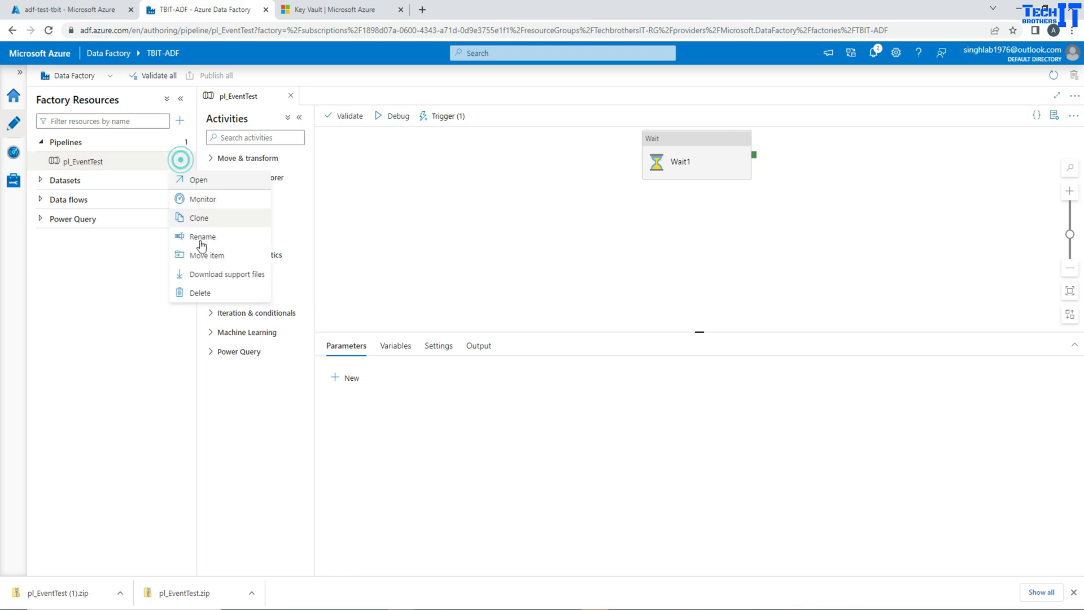
left_click(199, 292)
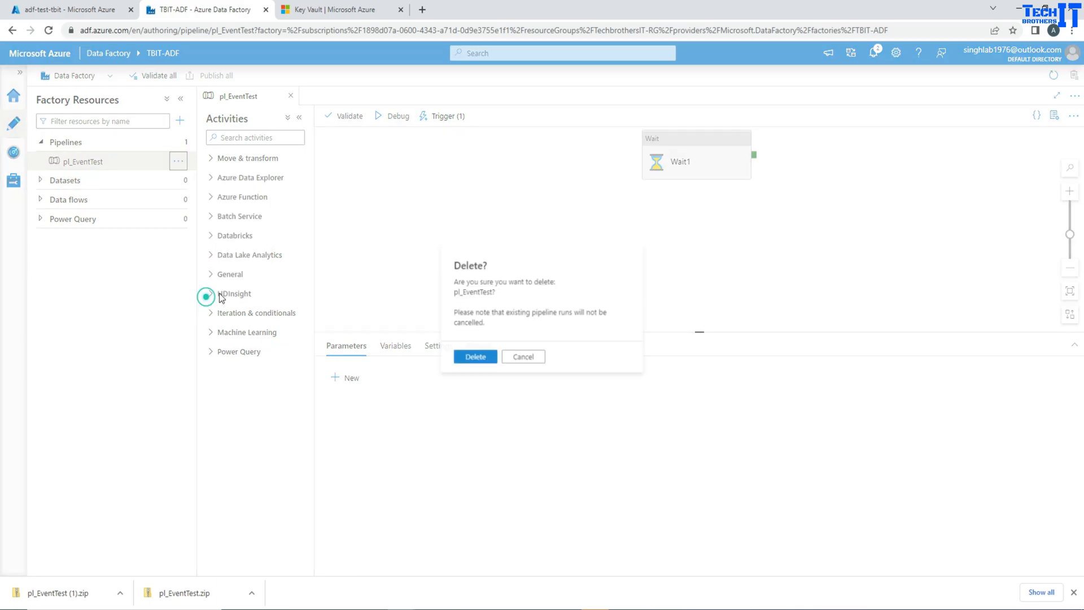
left_click(474, 356)
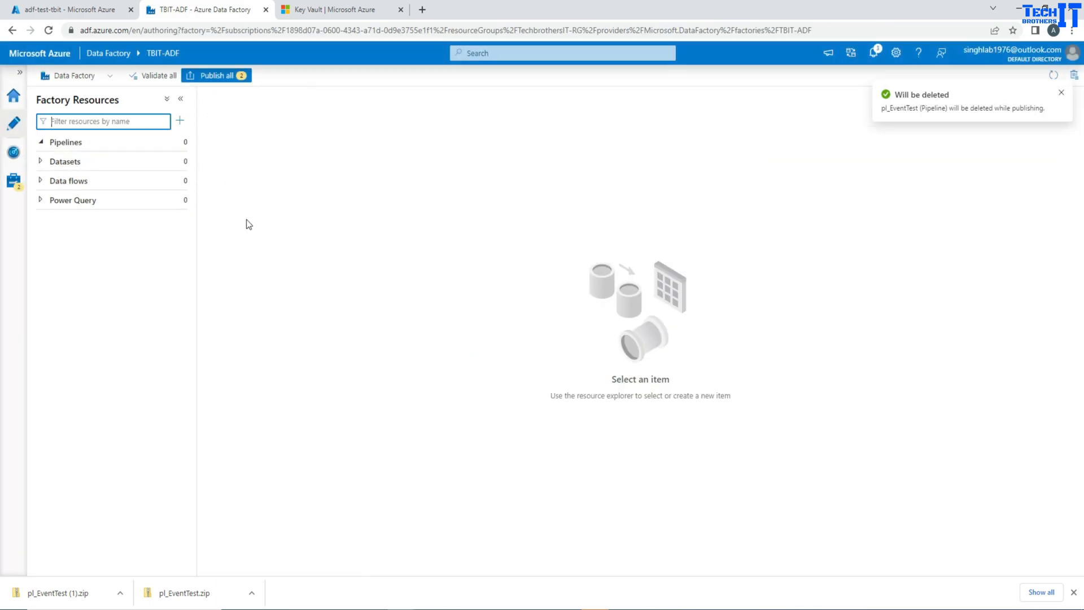
Step: Attempt Publish all, then close the validation output and dismiss the eventtrigger error
left_click(153, 75)
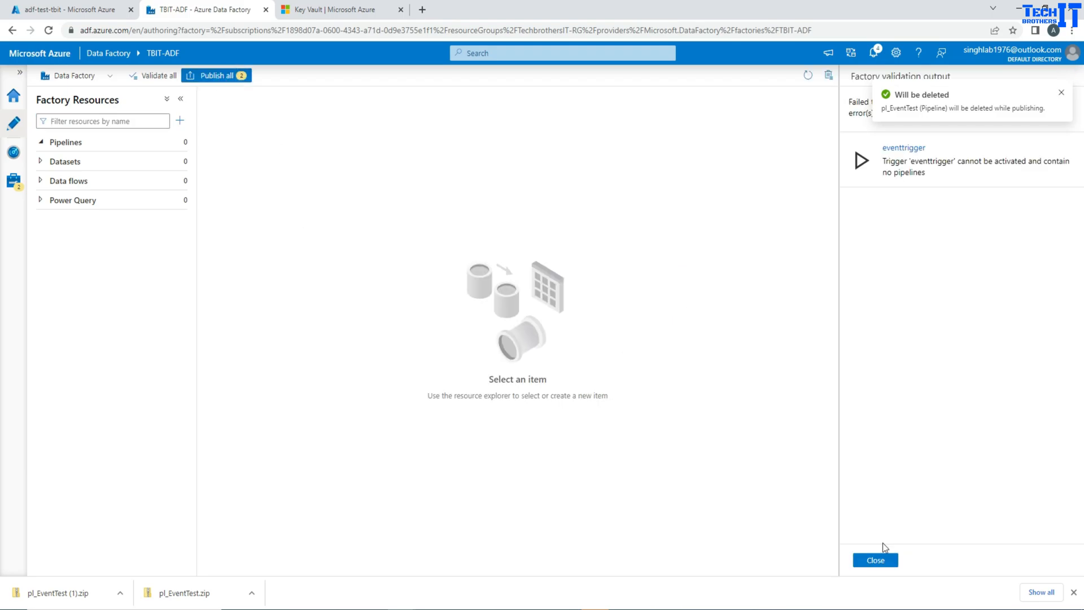
left_click(874, 560)
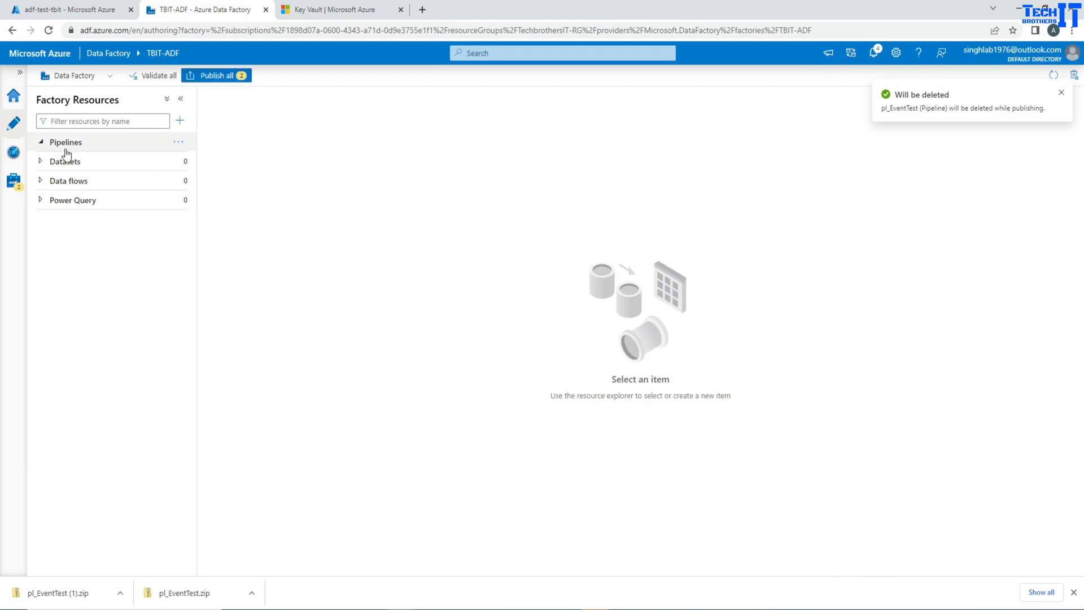
left_click(215, 75)
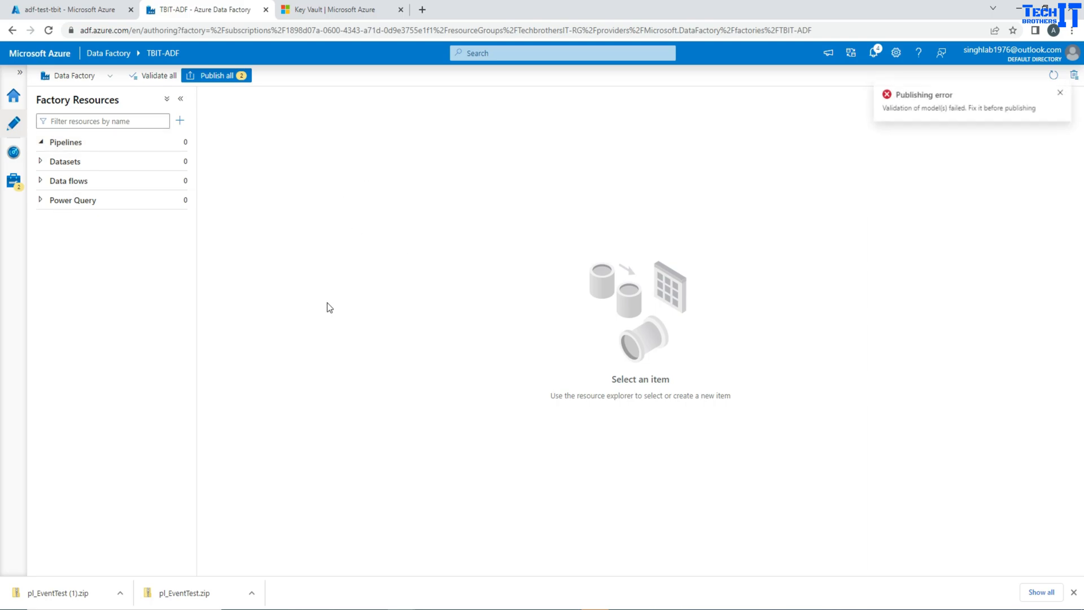
left_click(1059, 92)
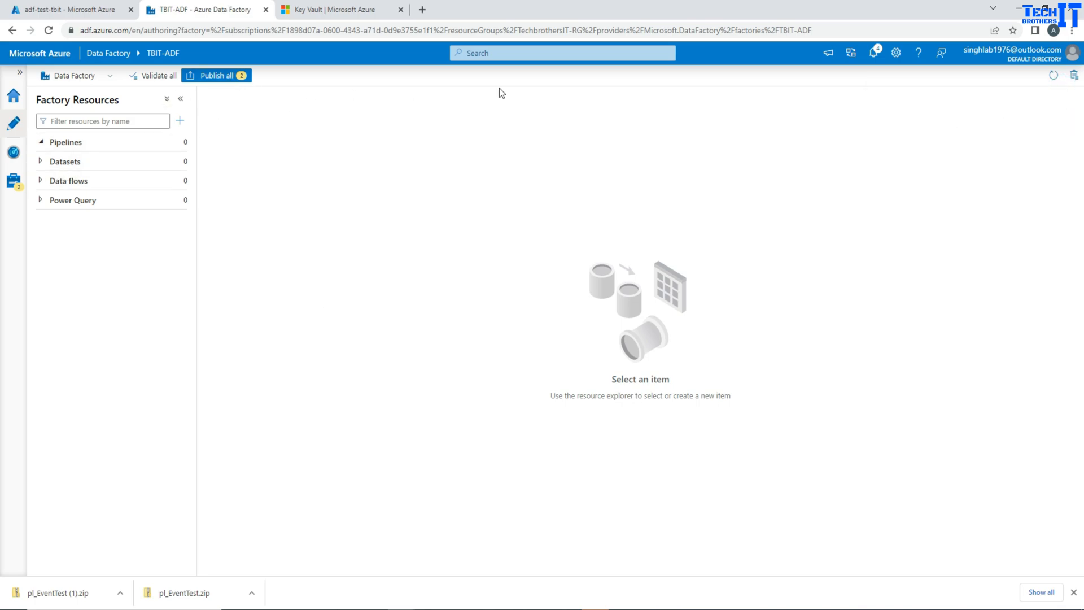
mouse_move(280, 171)
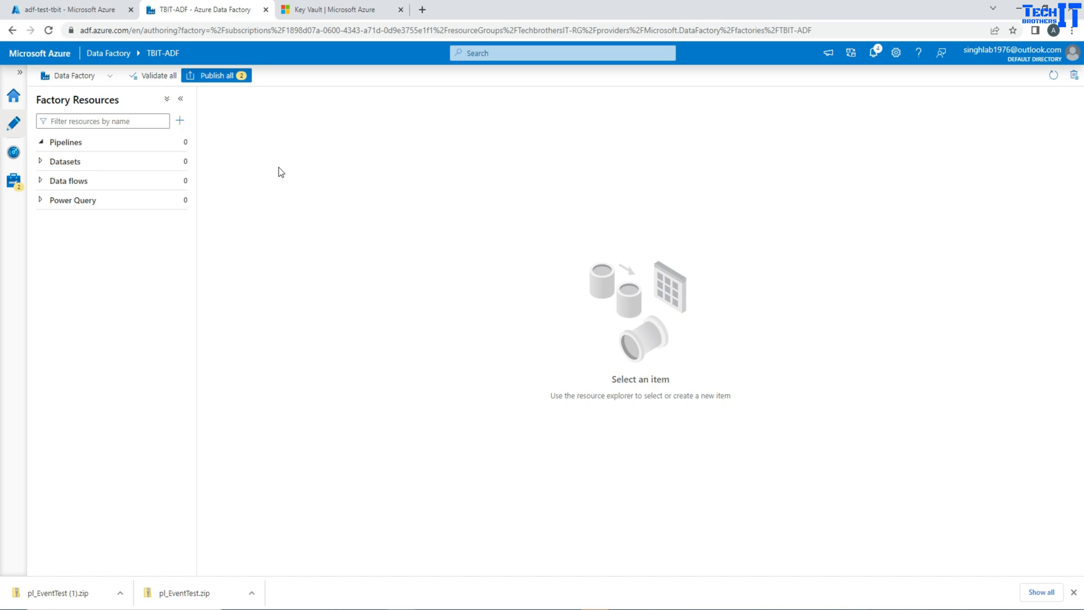
mouse_move(62, 602)
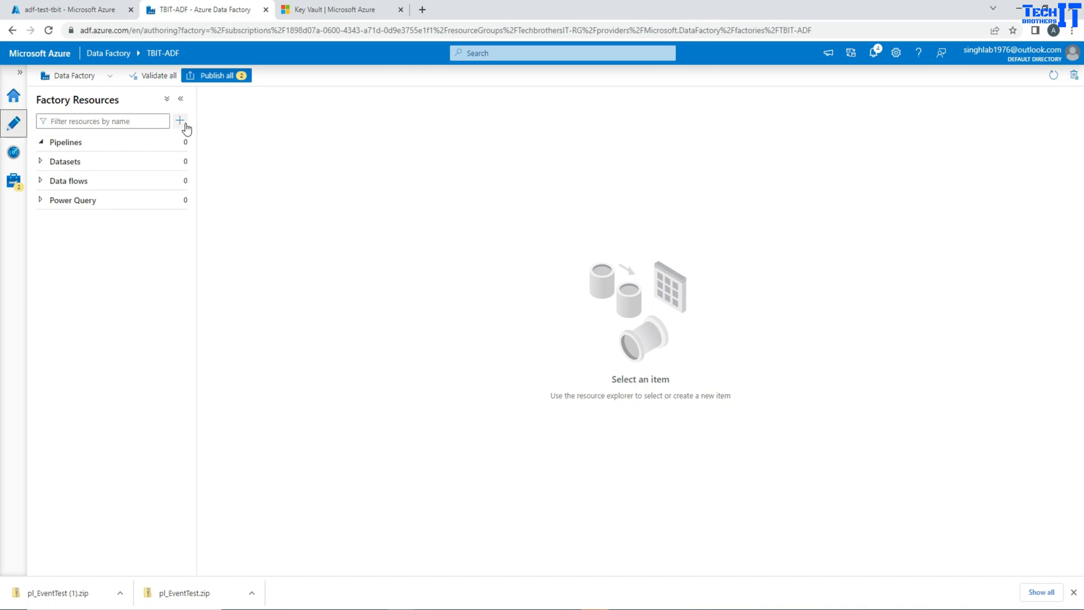
Step: Import from pipeline template, selecting the pl_EventTest zip in Downloads
left_click(179, 121)
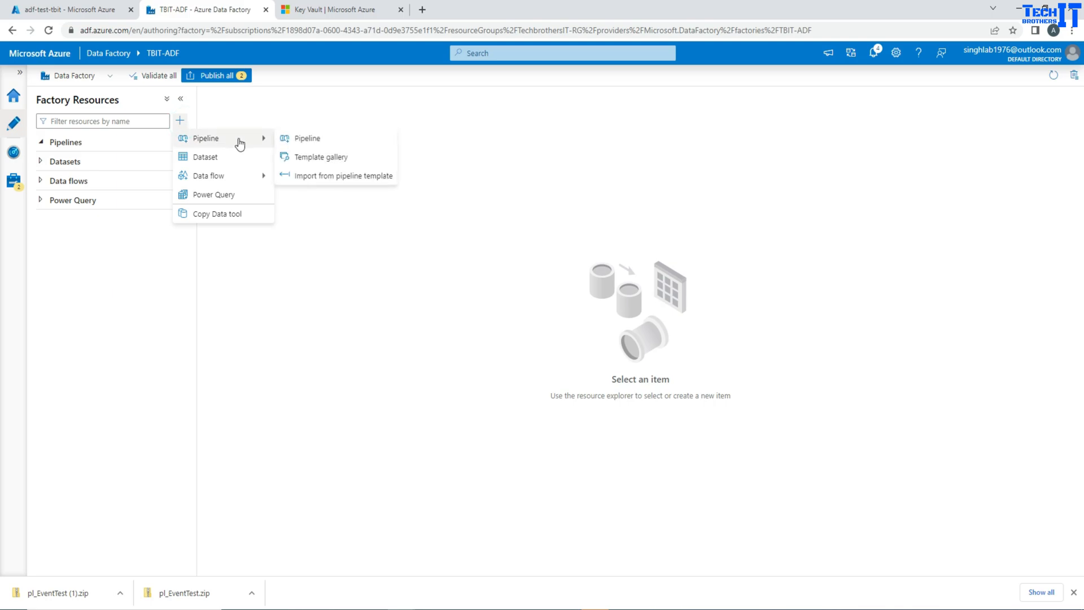
mouse_move(298, 181)
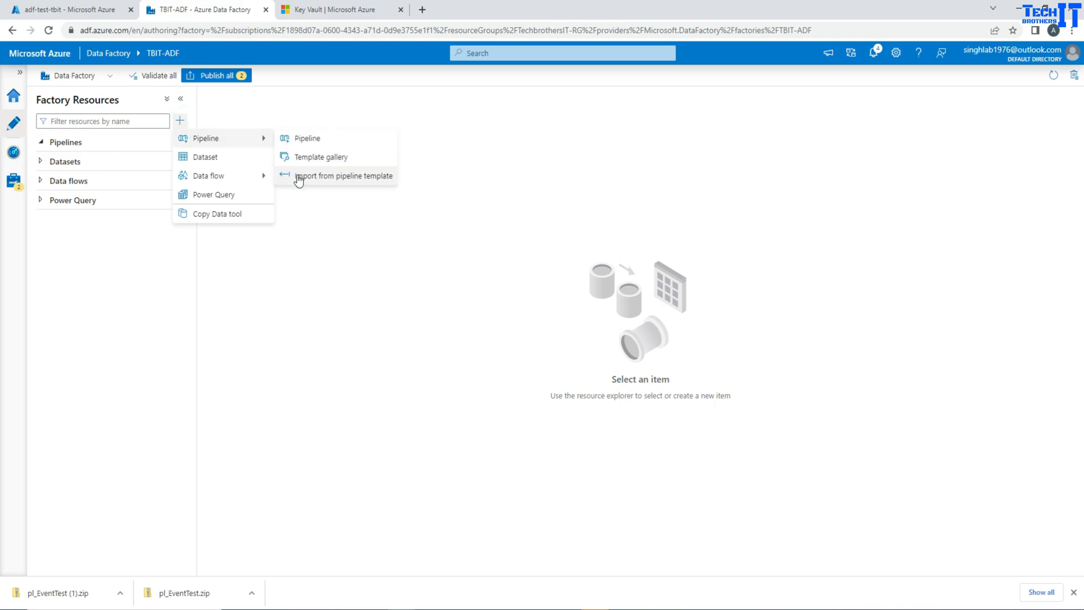
mouse_move(306, 181)
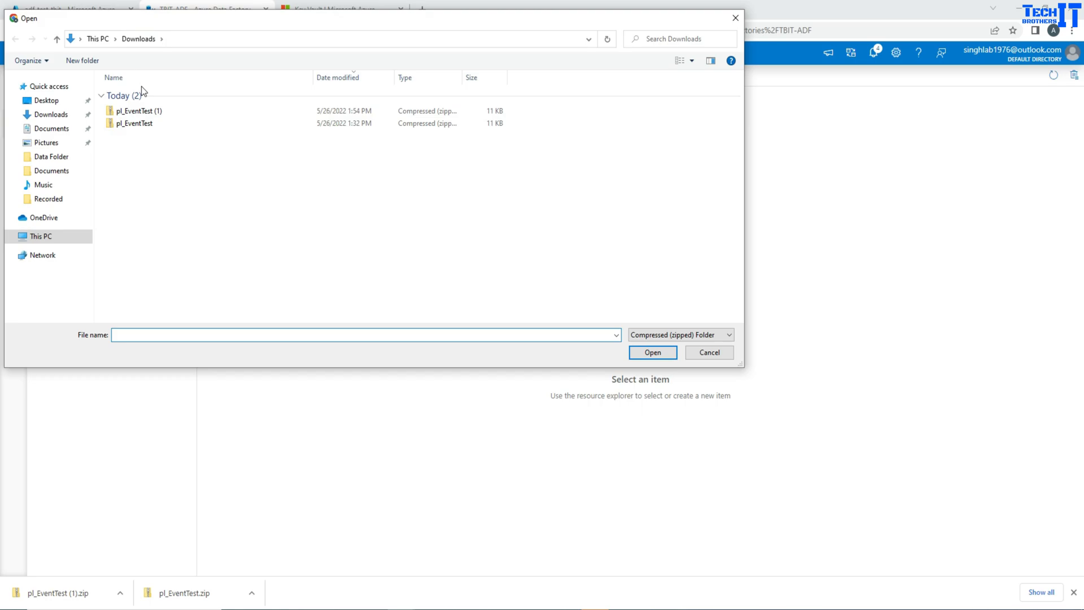
left_click(139, 110)
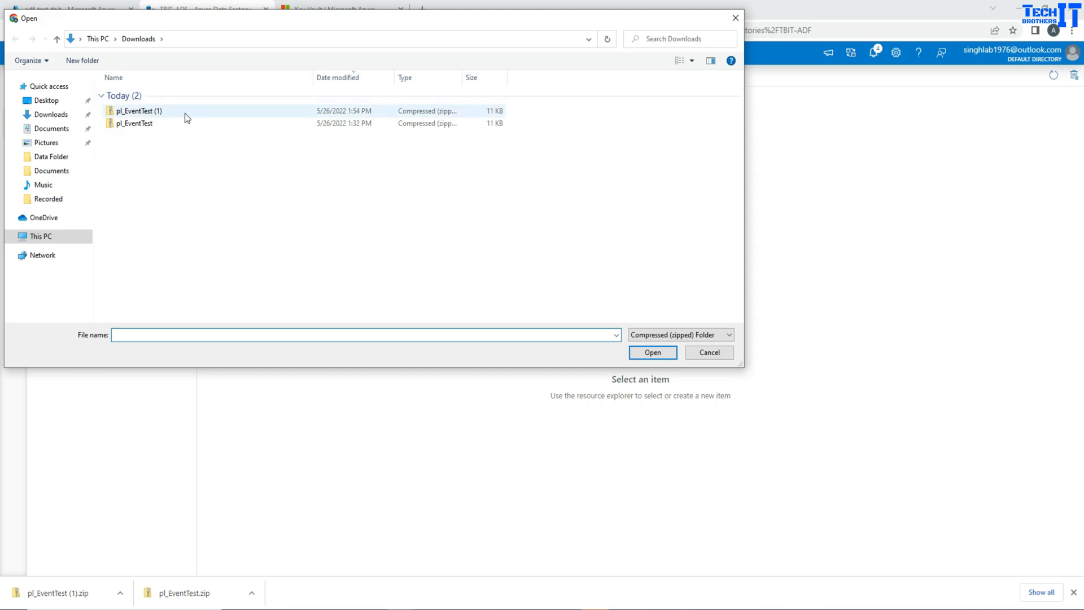
mouse_move(164, 116)
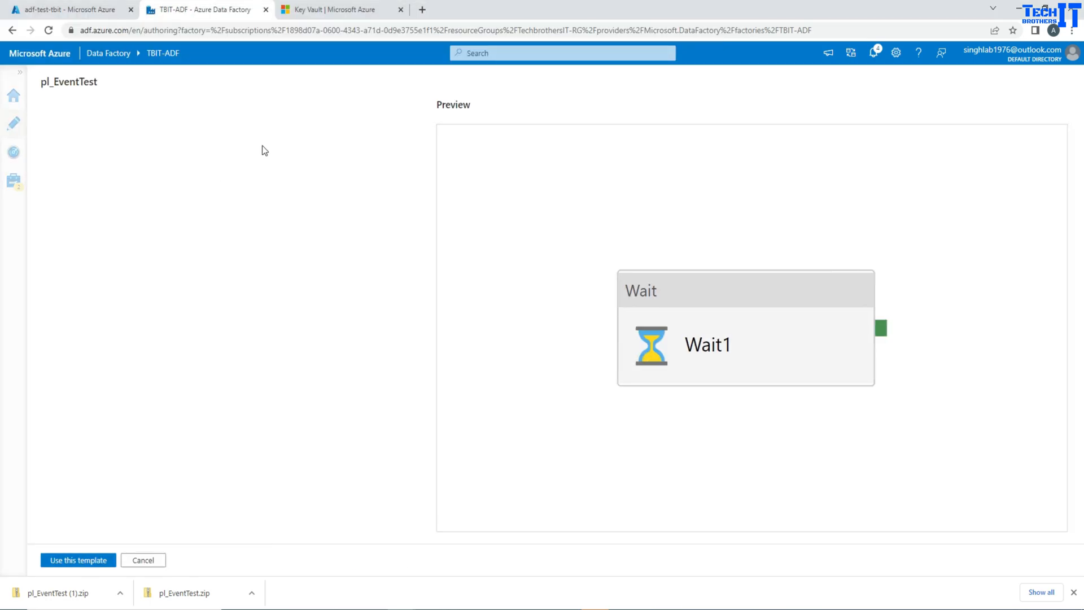
mouse_move(592, 304)
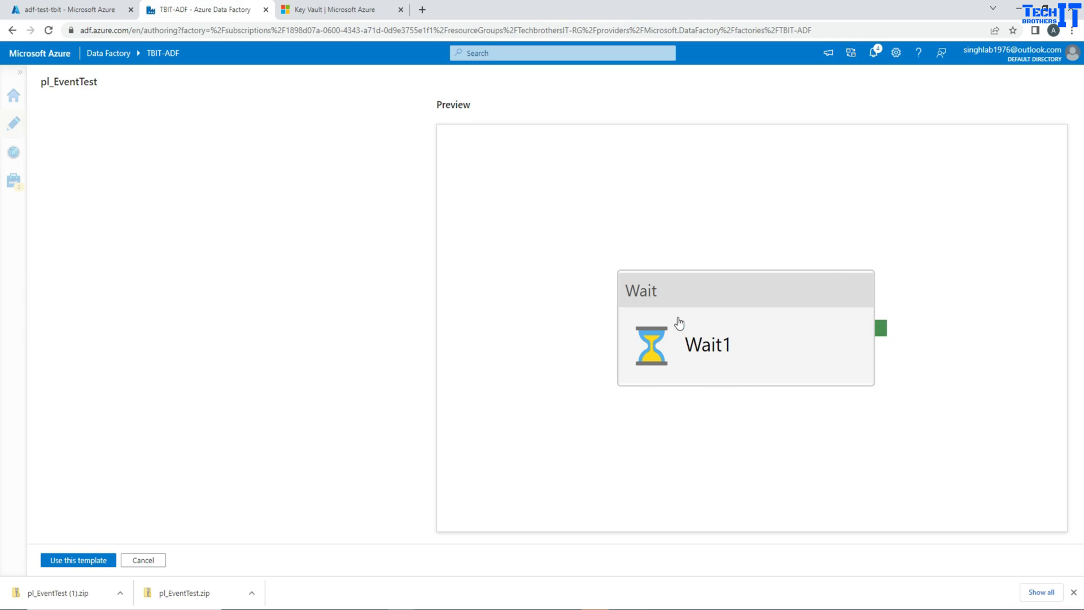
mouse_move(85, 527)
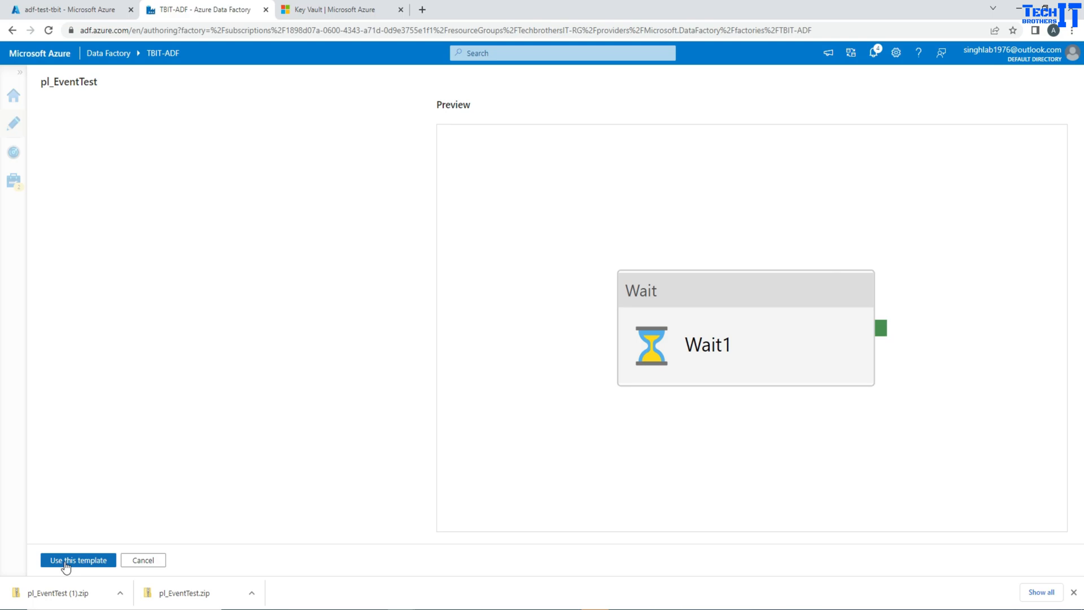
mouse_move(85, 165)
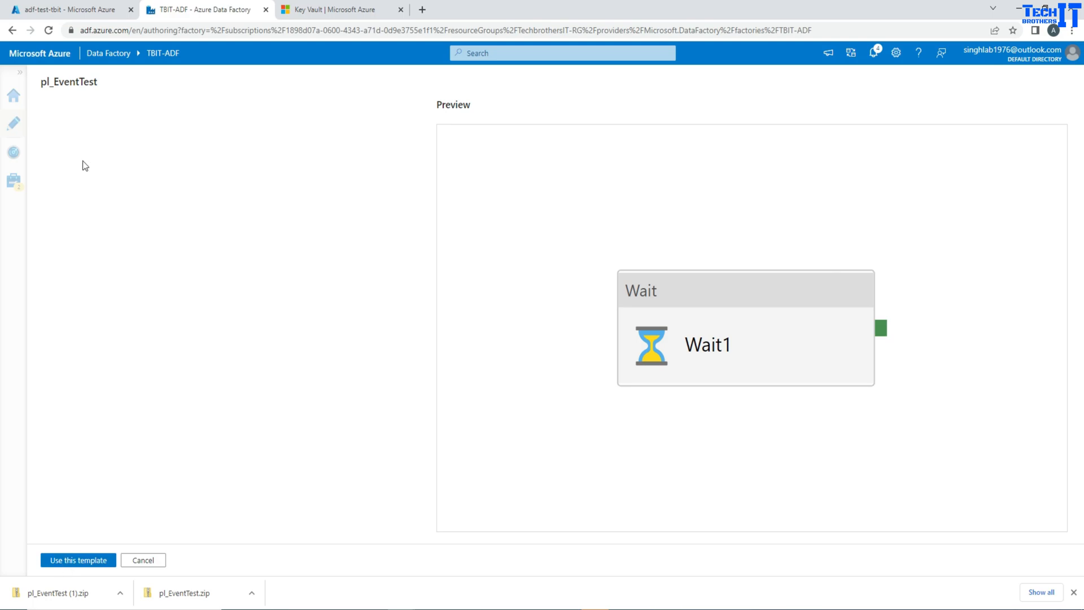
mouse_move(77, 186)
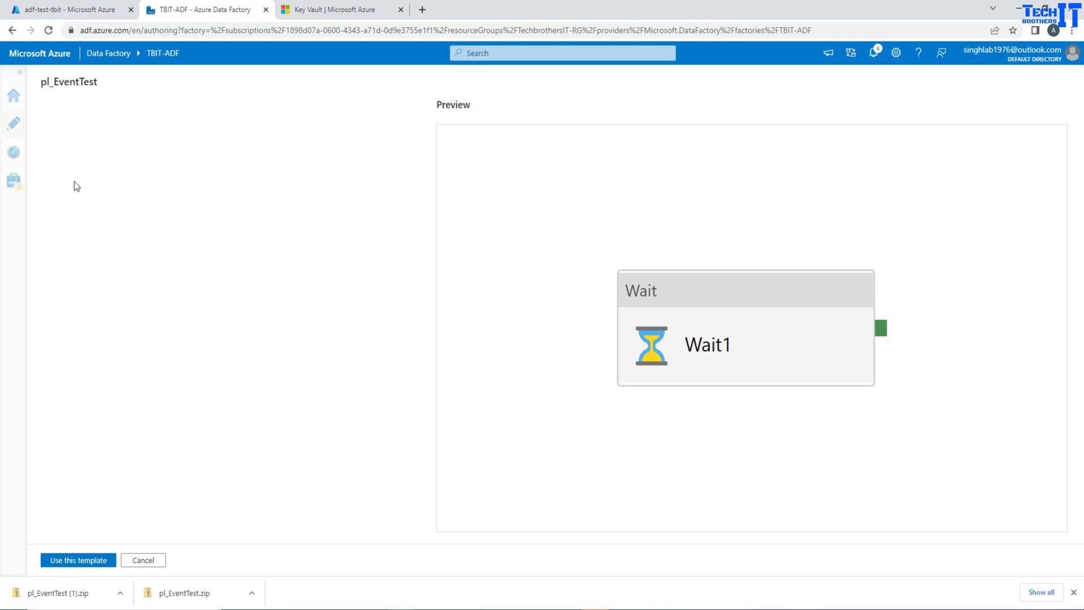
mouse_move(73, 170)
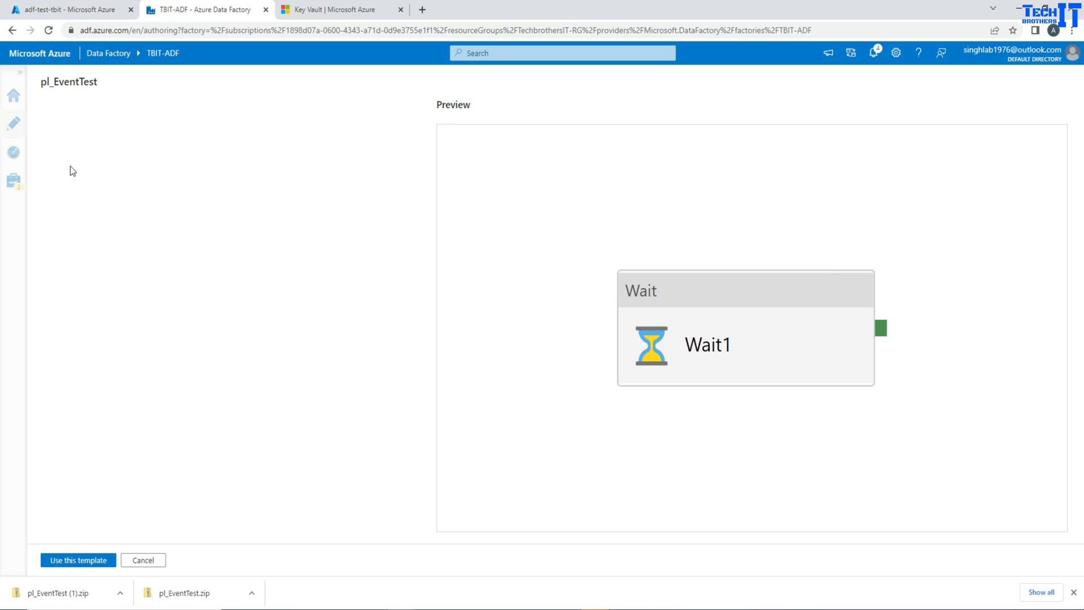
mouse_move(130, 180)
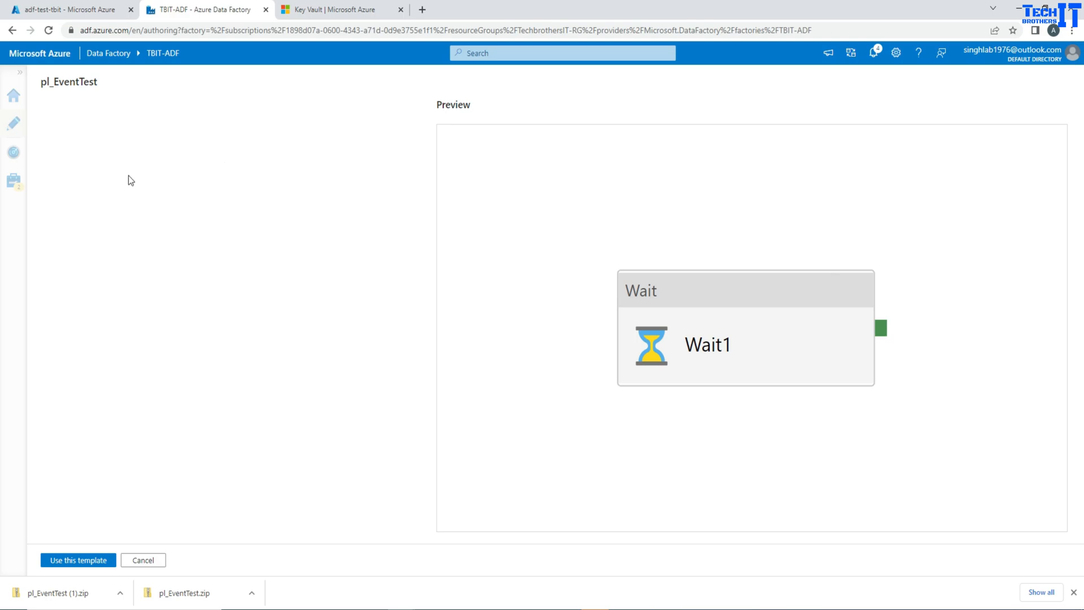
mouse_move(121, 181)
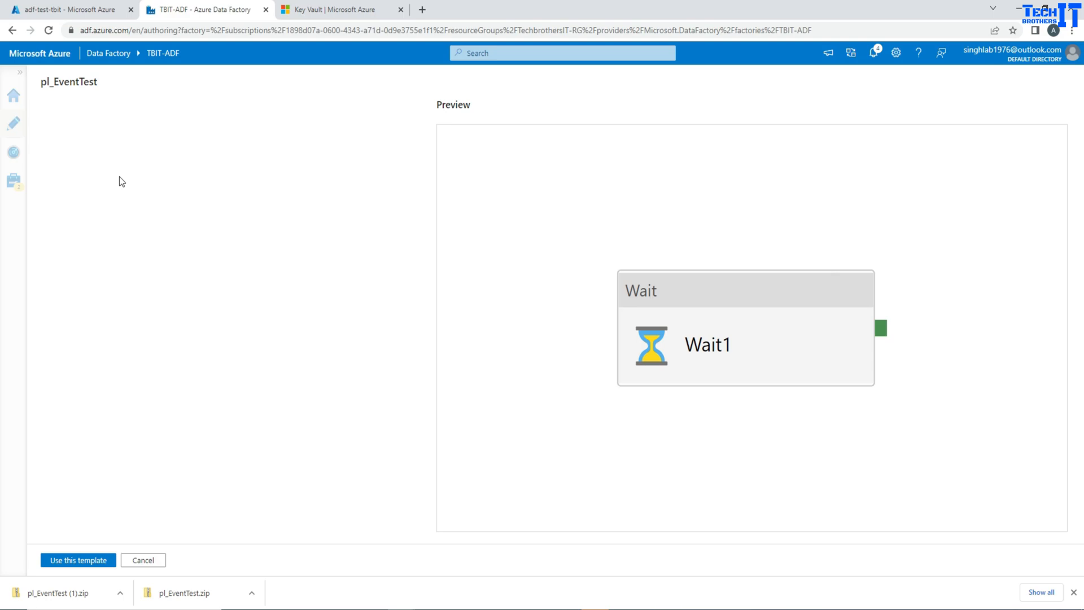
mouse_move(59, 145)
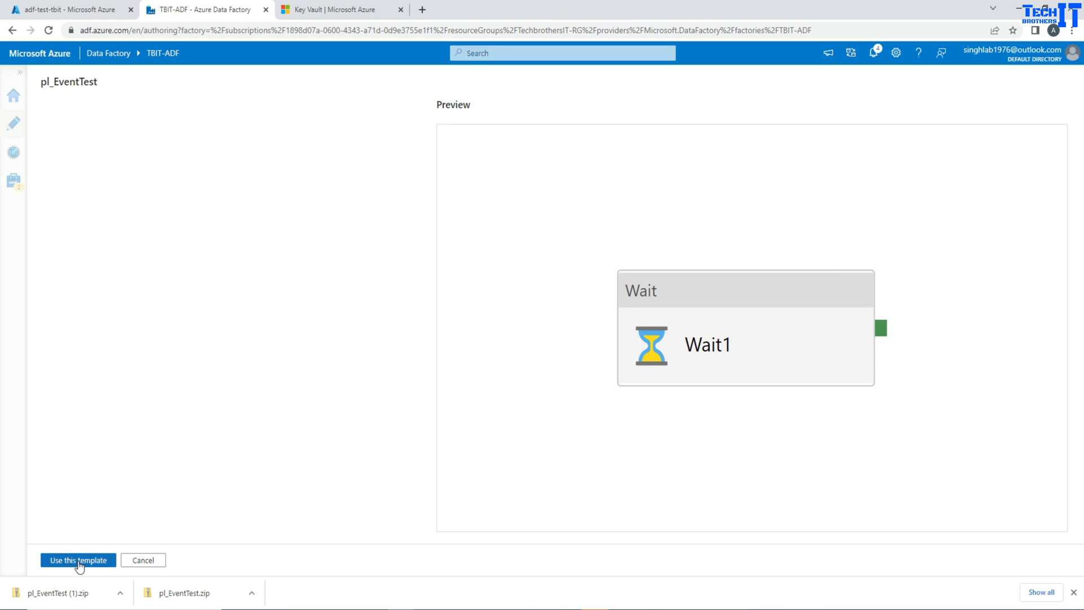
Step: Use the previewed template to restore pl_EventTest with its Wait1 activity
left_click(77, 560)
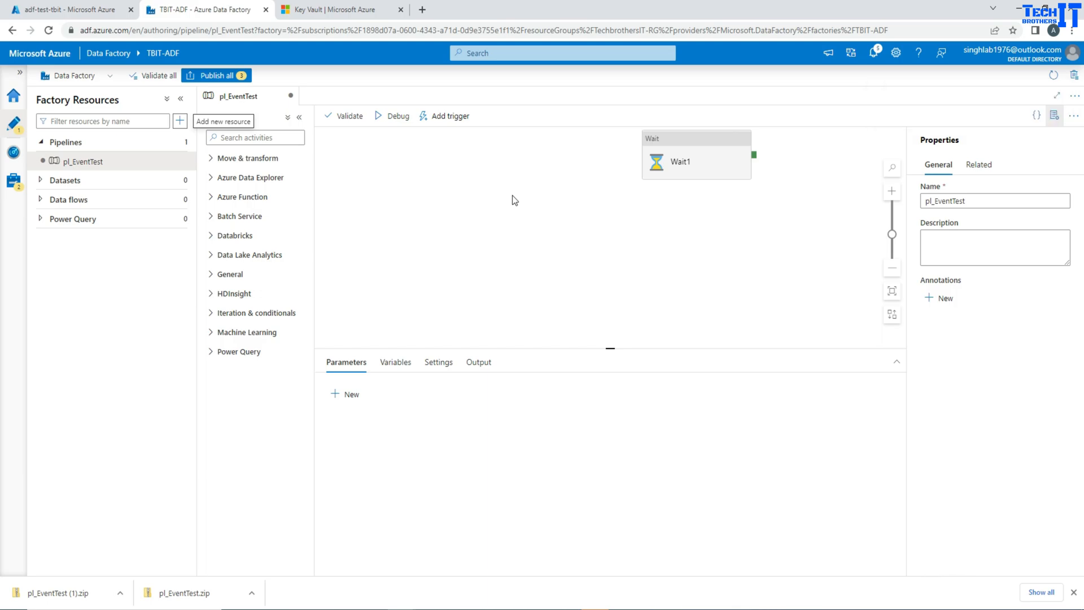
mouse_move(14, 152)
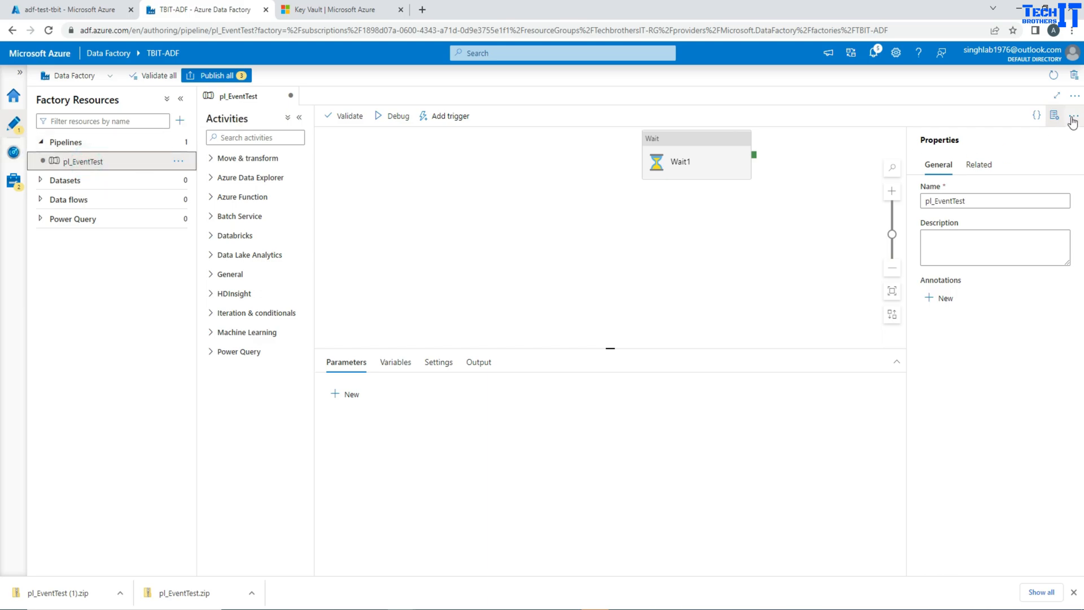
Step: Open the Factory Resources add menu to reach 'Import from pipeline template'
left_click(1073, 115)
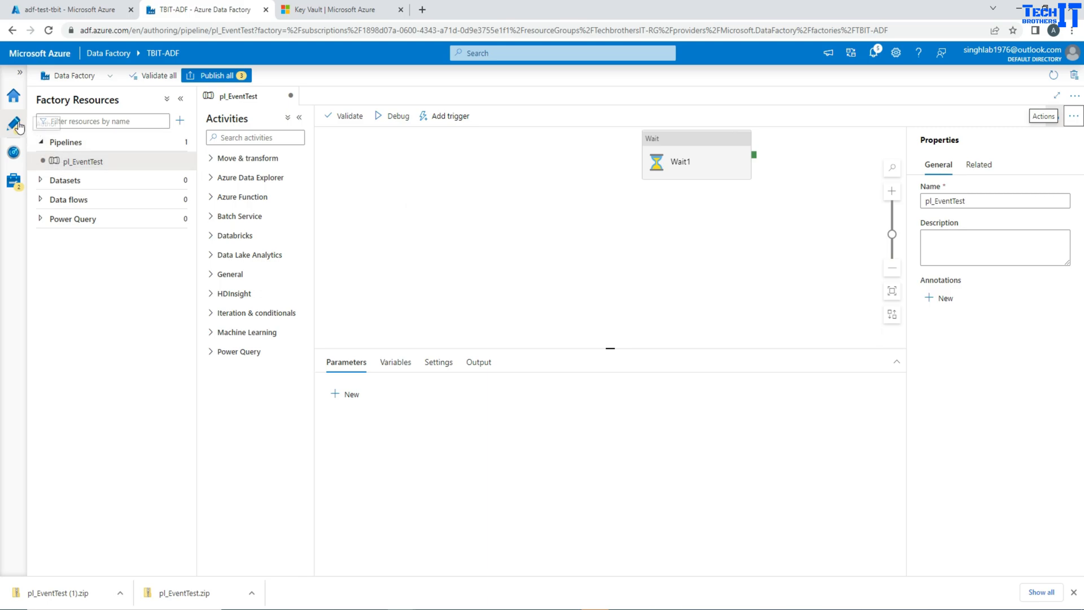
left_click(179, 120)
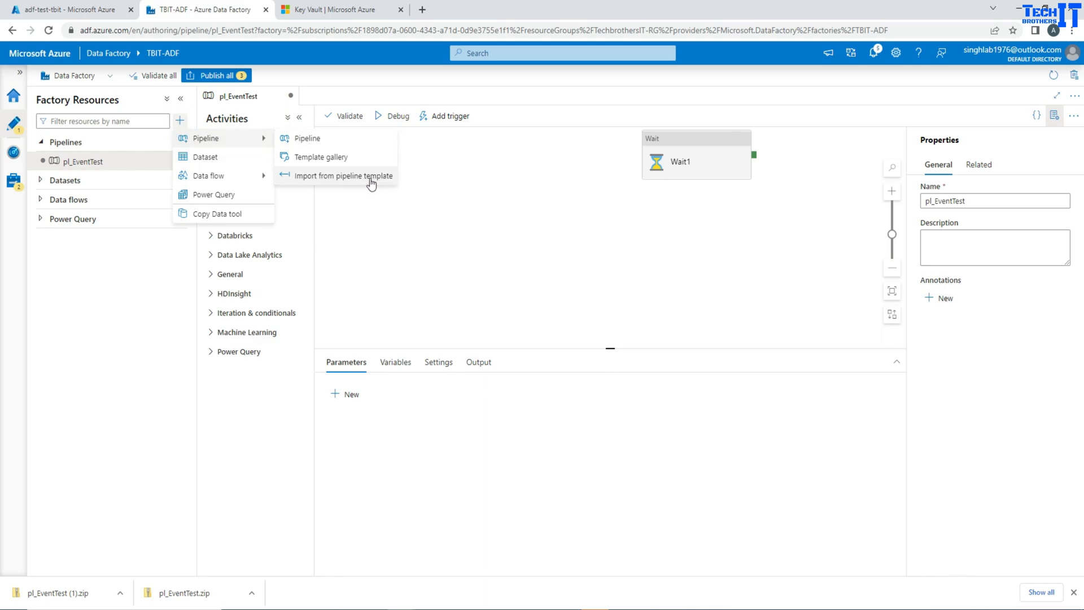
mouse_move(366, 182)
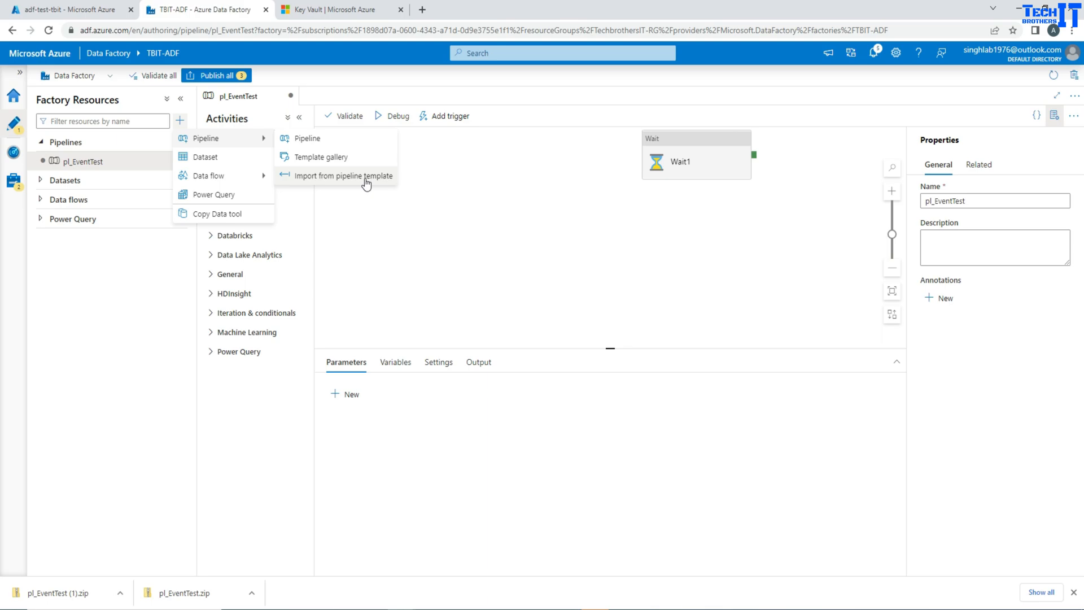
mouse_move(462, 216)
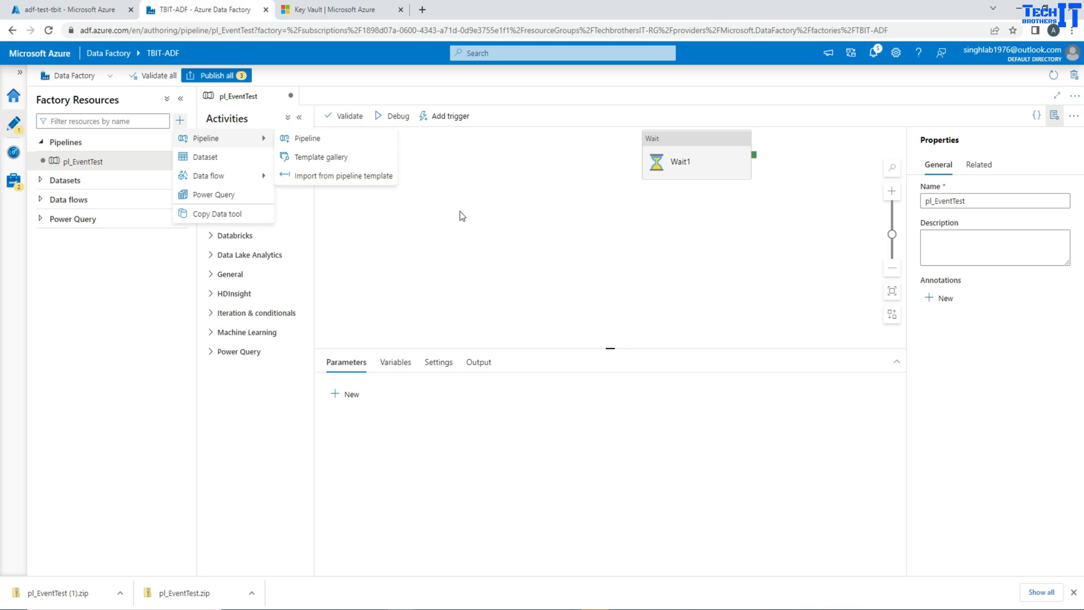